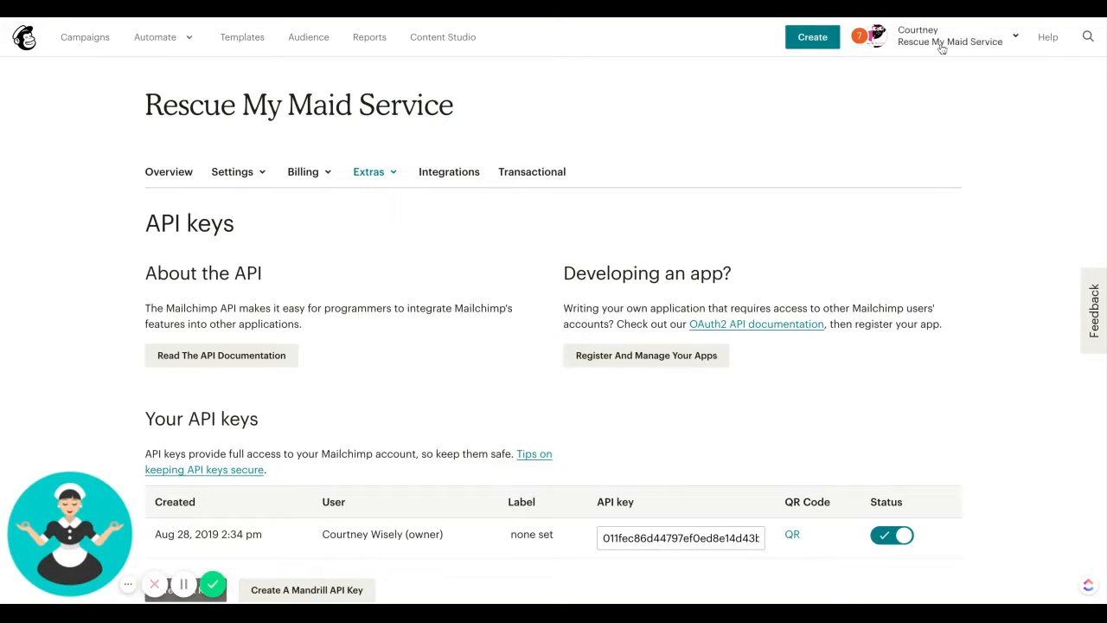
- Select the existing API key in the Your API keys table so it is ready to copy
click(951, 37)
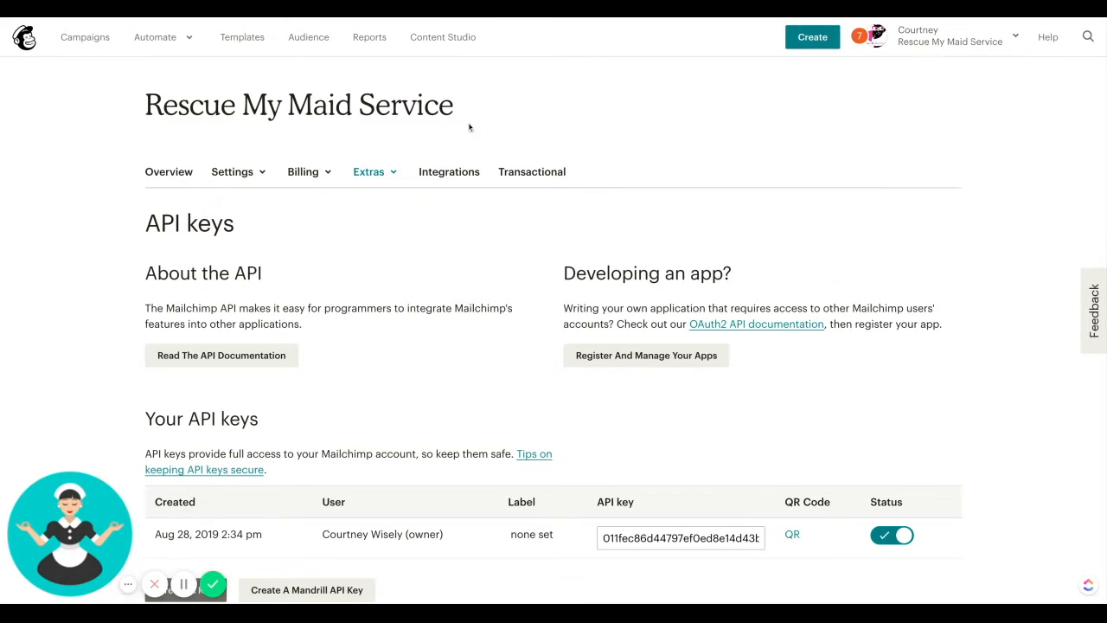
click(370, 171)
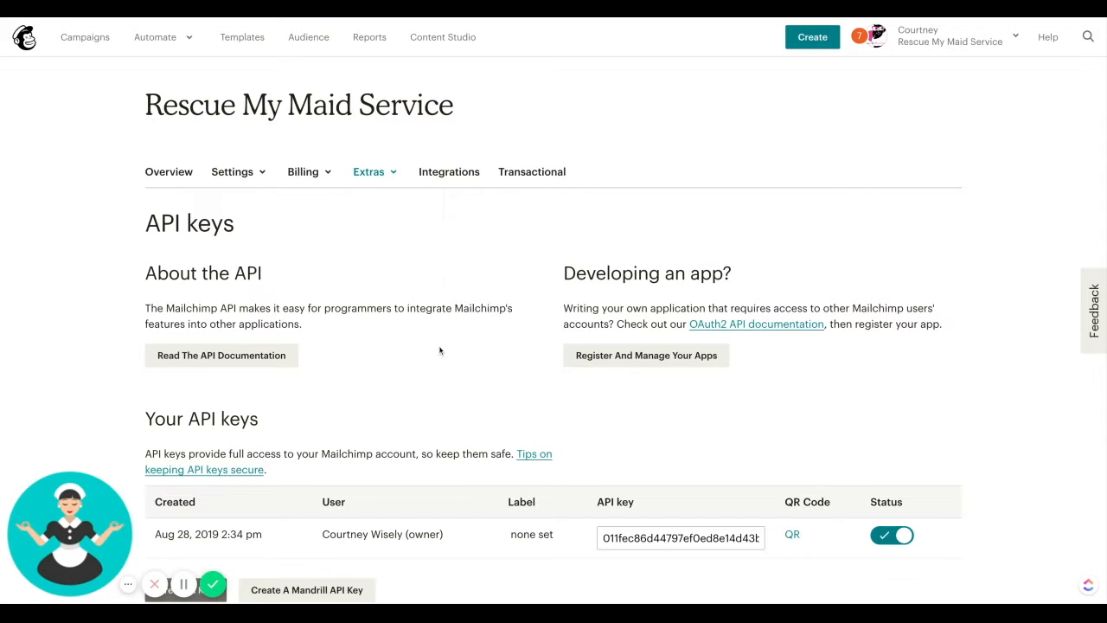
scroll(down, 3)
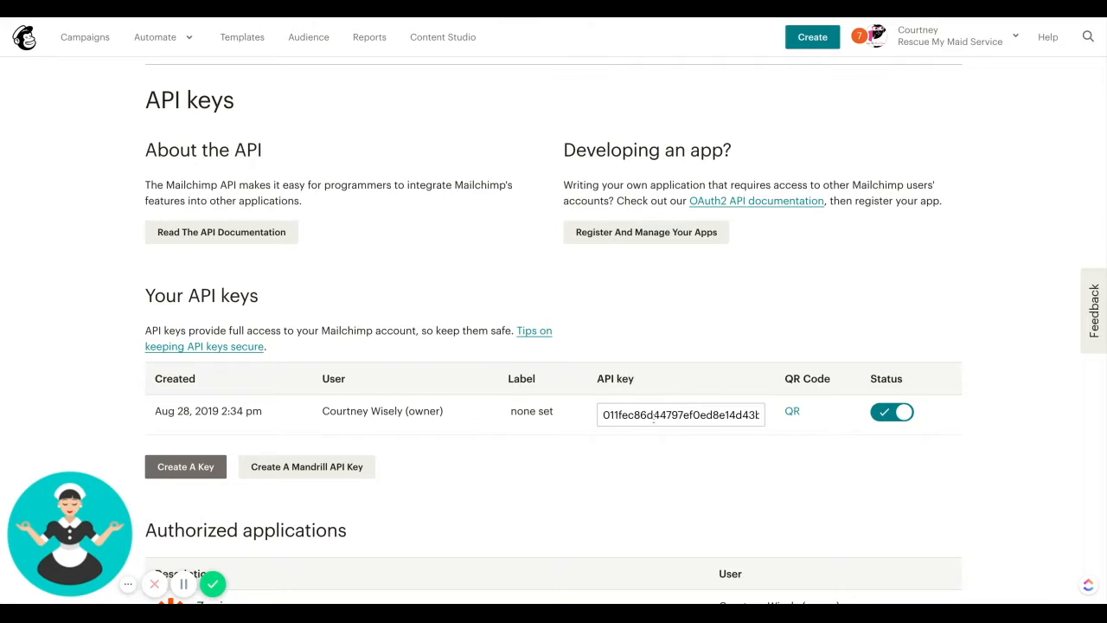
click(681, 415)
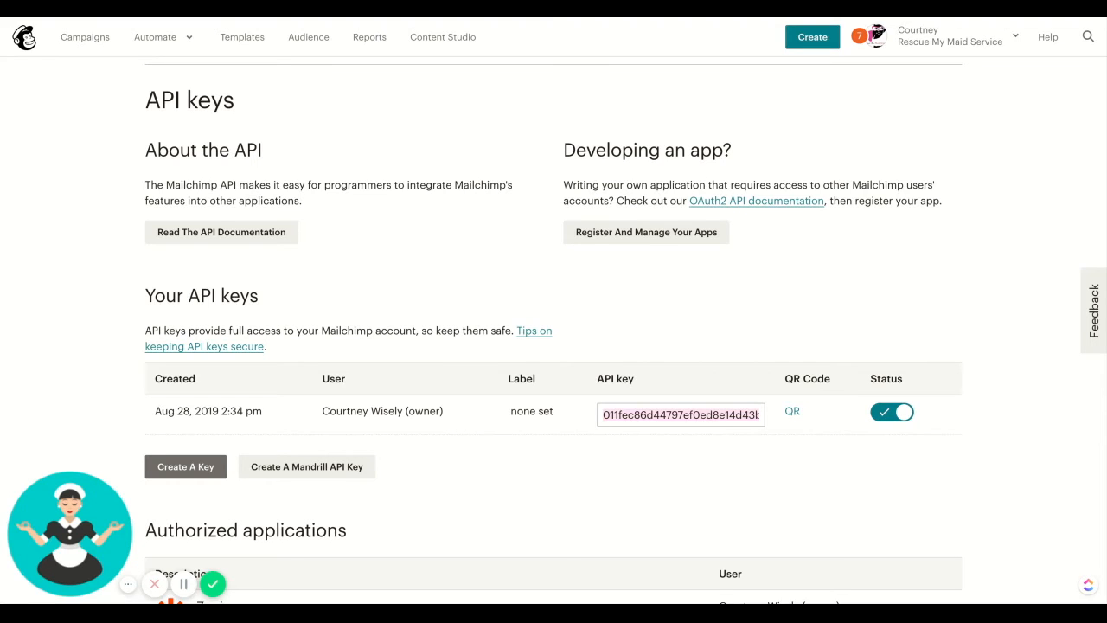
click(680, 415)
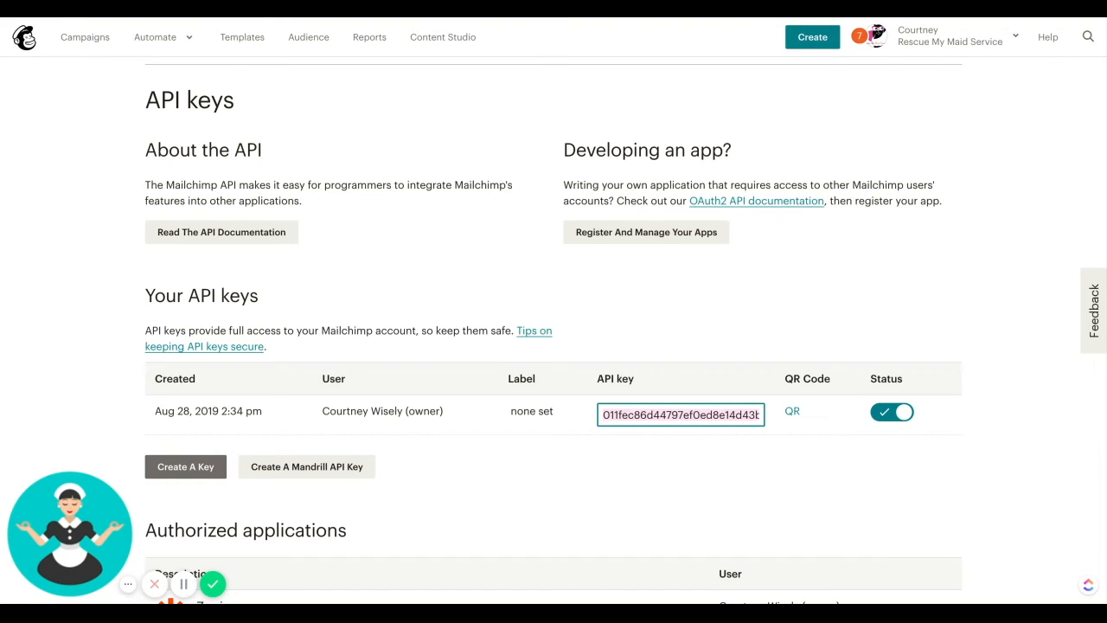
mouse_move(433, 86)
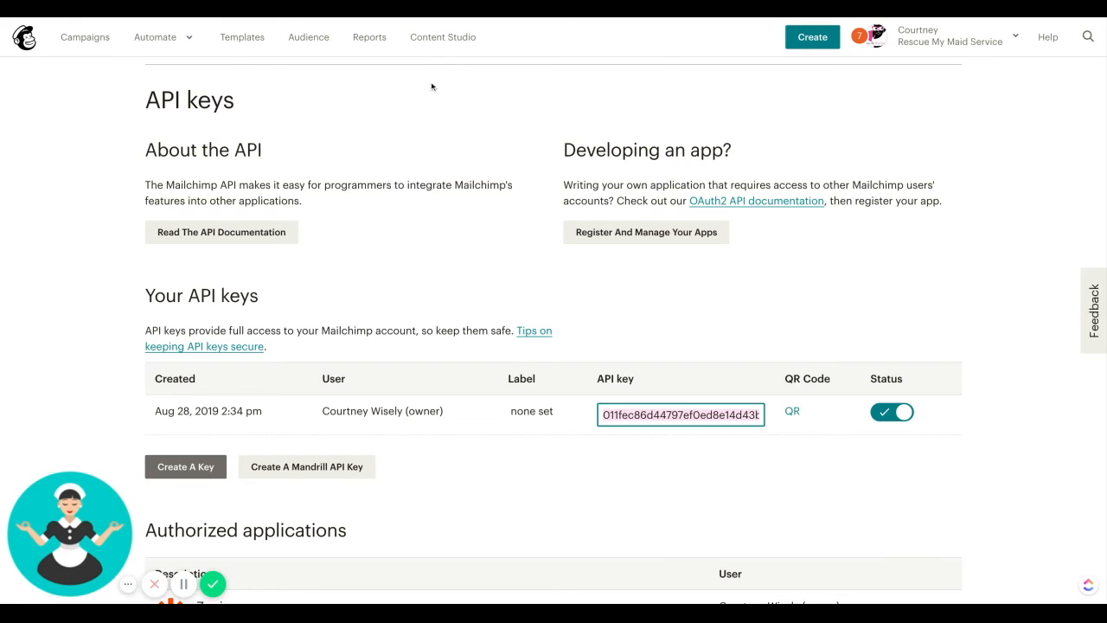
mouse_move(302, 222)
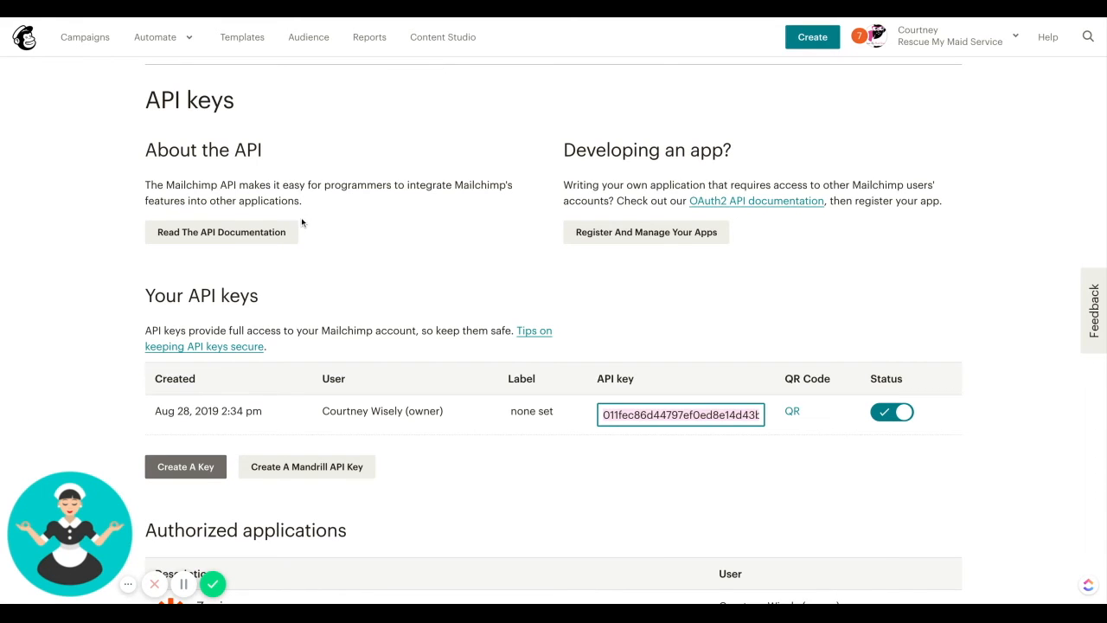
mouse_move(212, 583)
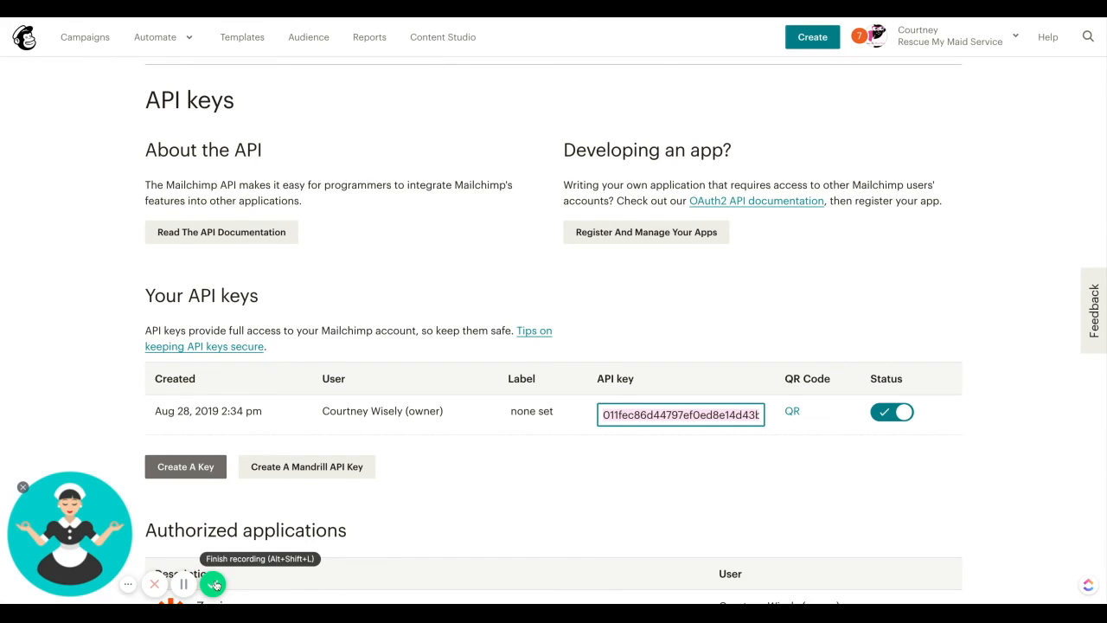